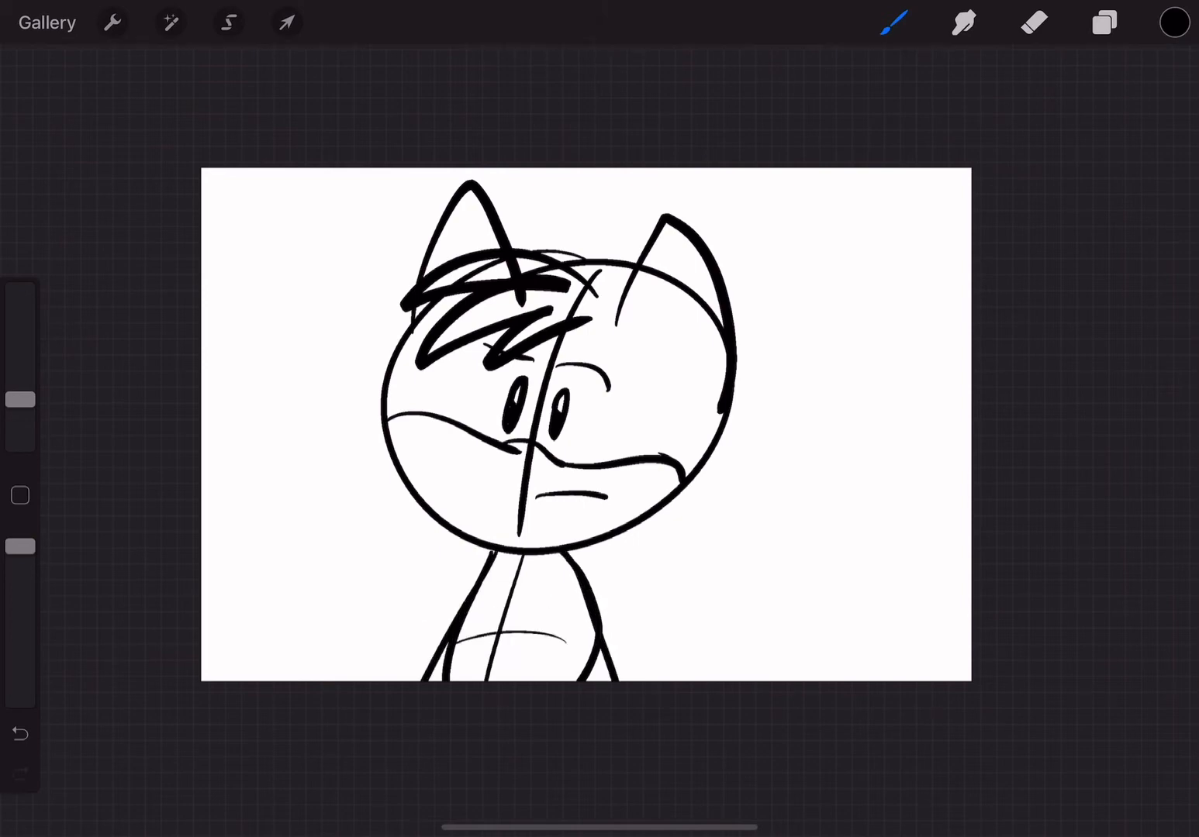
# - Ink the fox on a new frame in thick black, then fill fur orange and belt brown
pyautogui.click(112, 22)
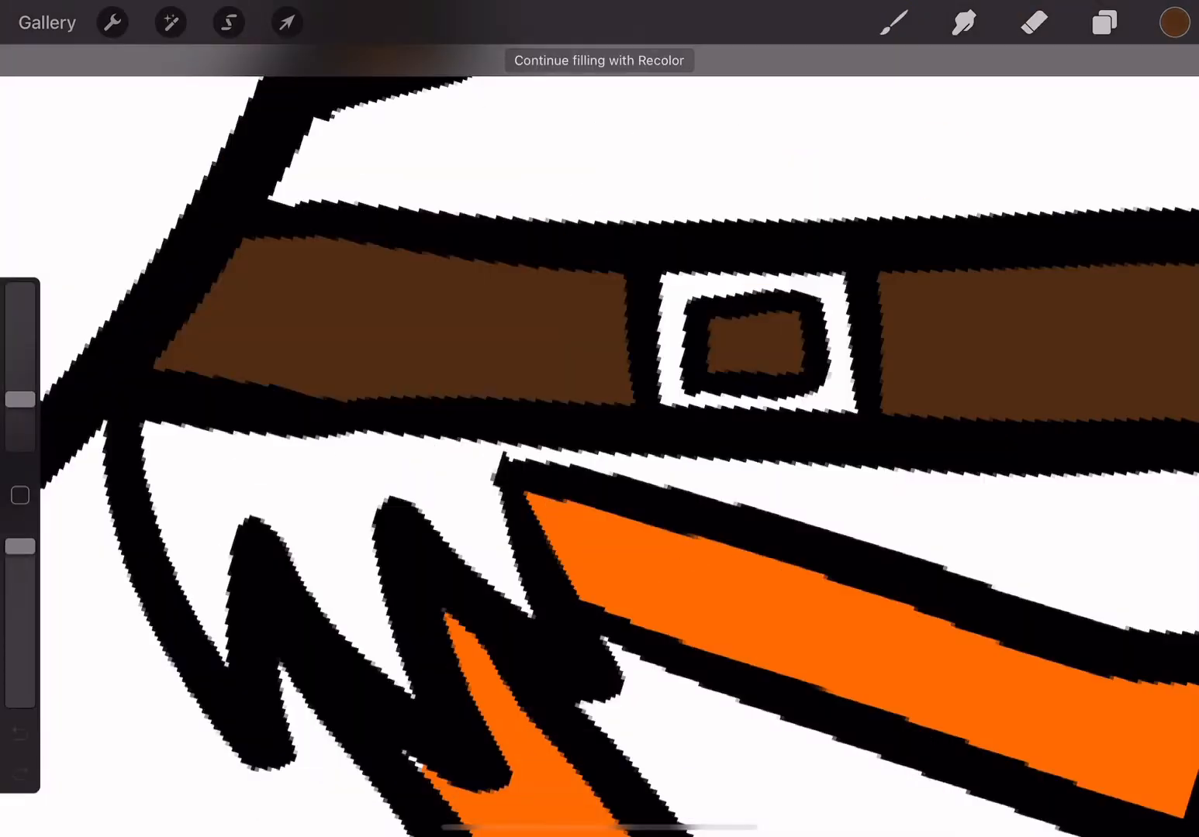
pyautogui.click(1173, 21)
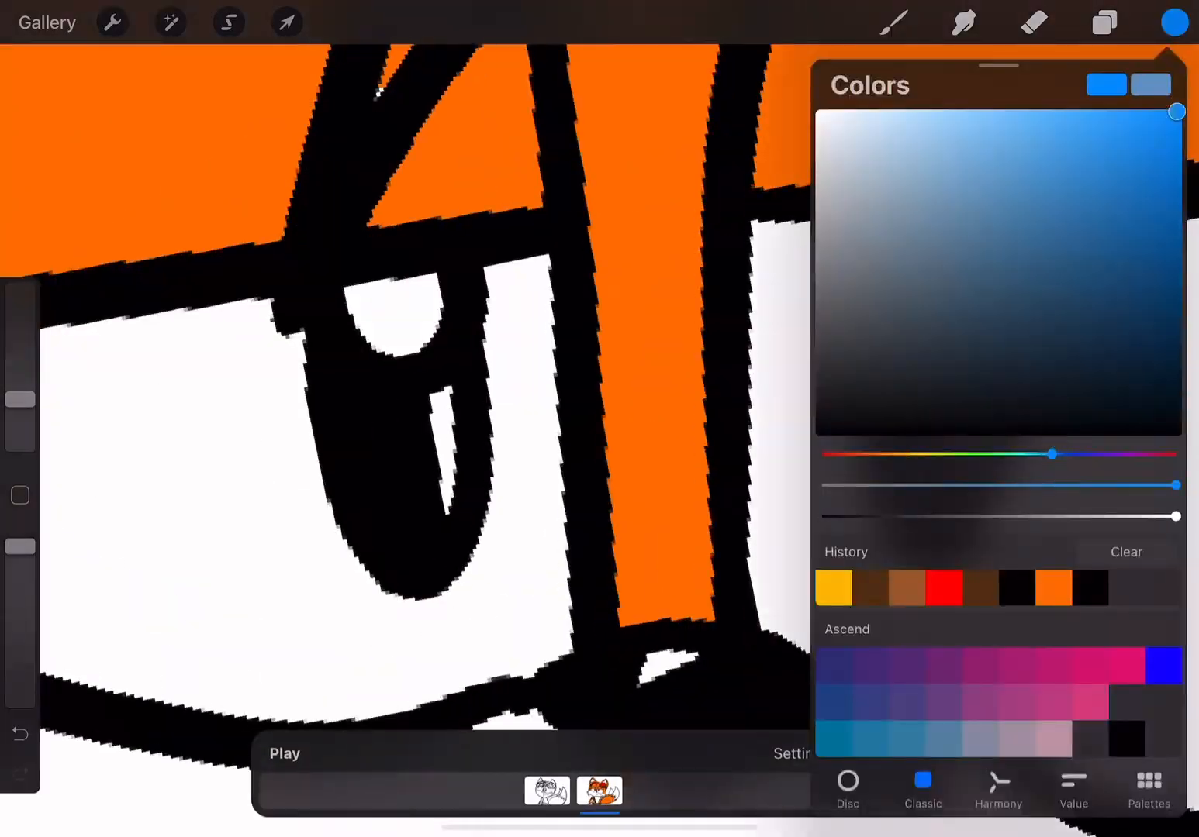